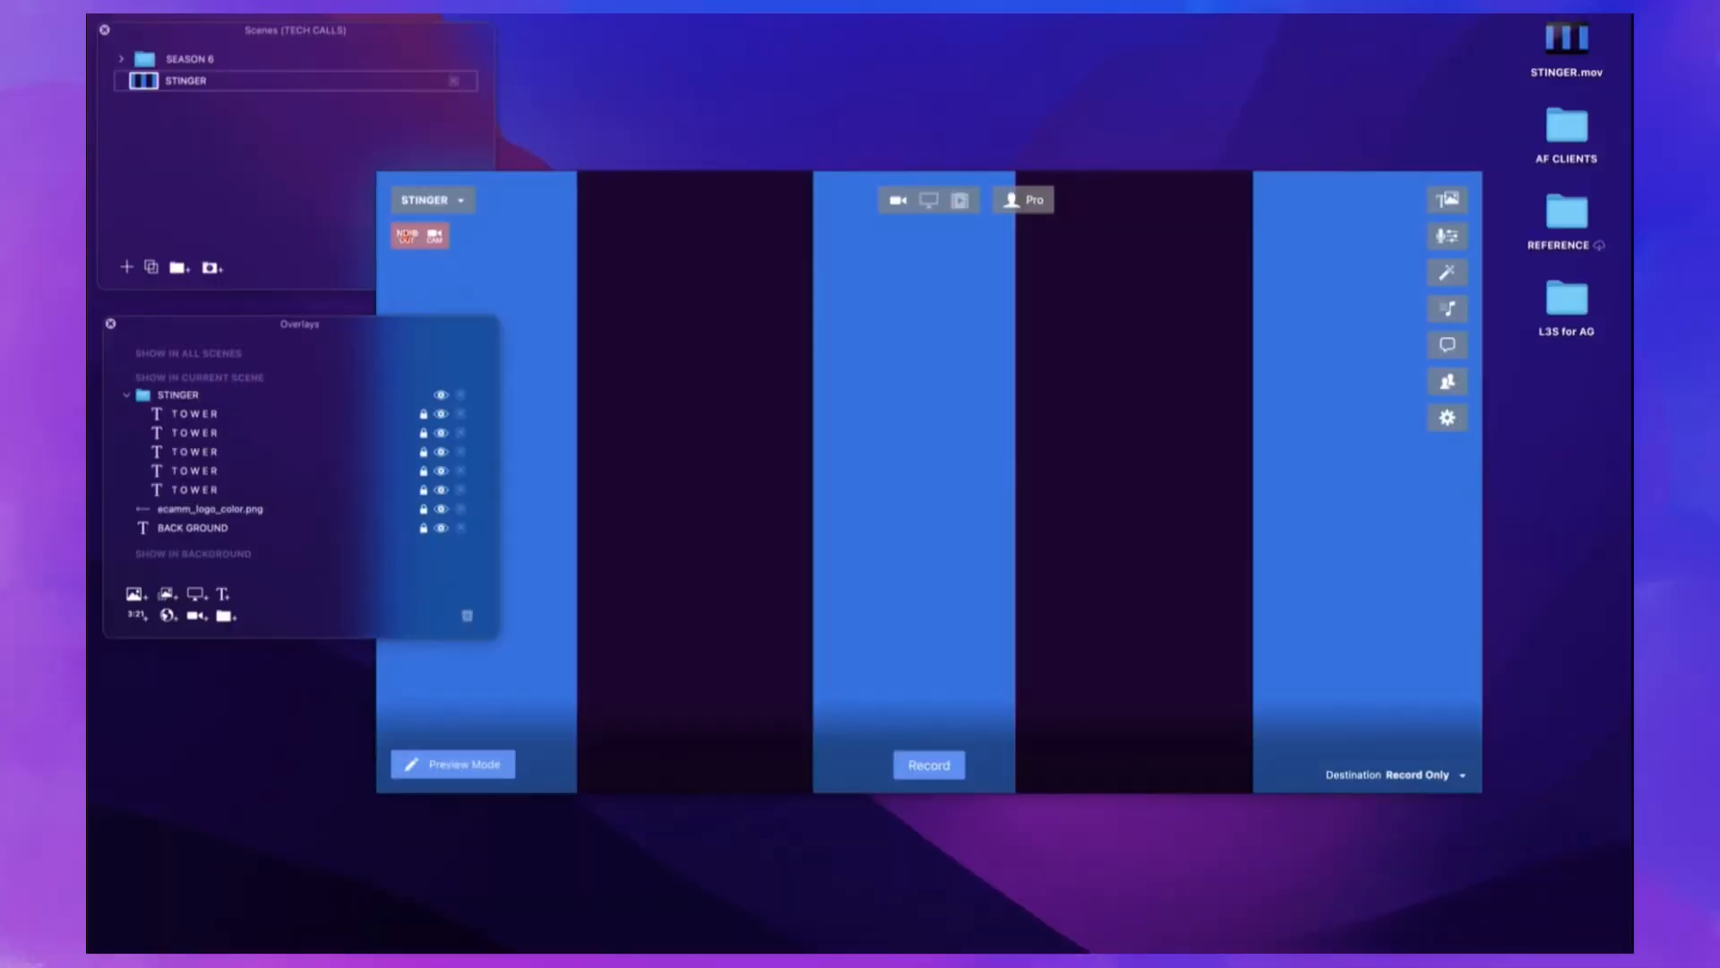
pyautogui.moveTo(1458, 909)
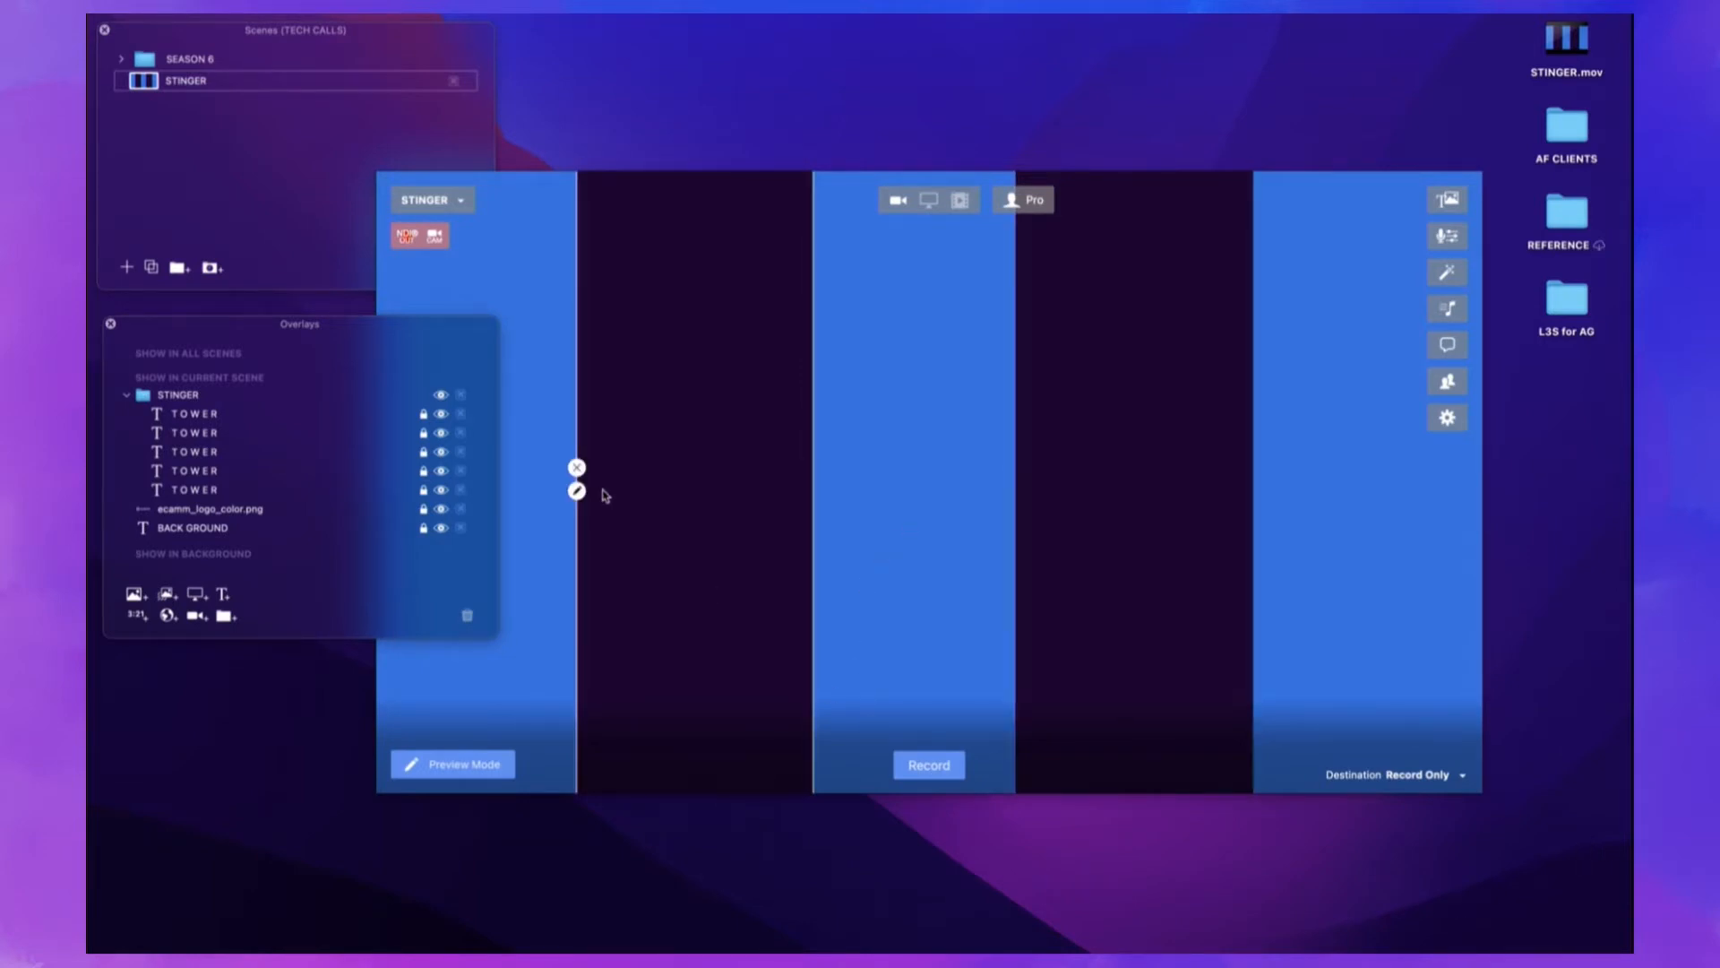
pyautogui.moveTo(439, 396)
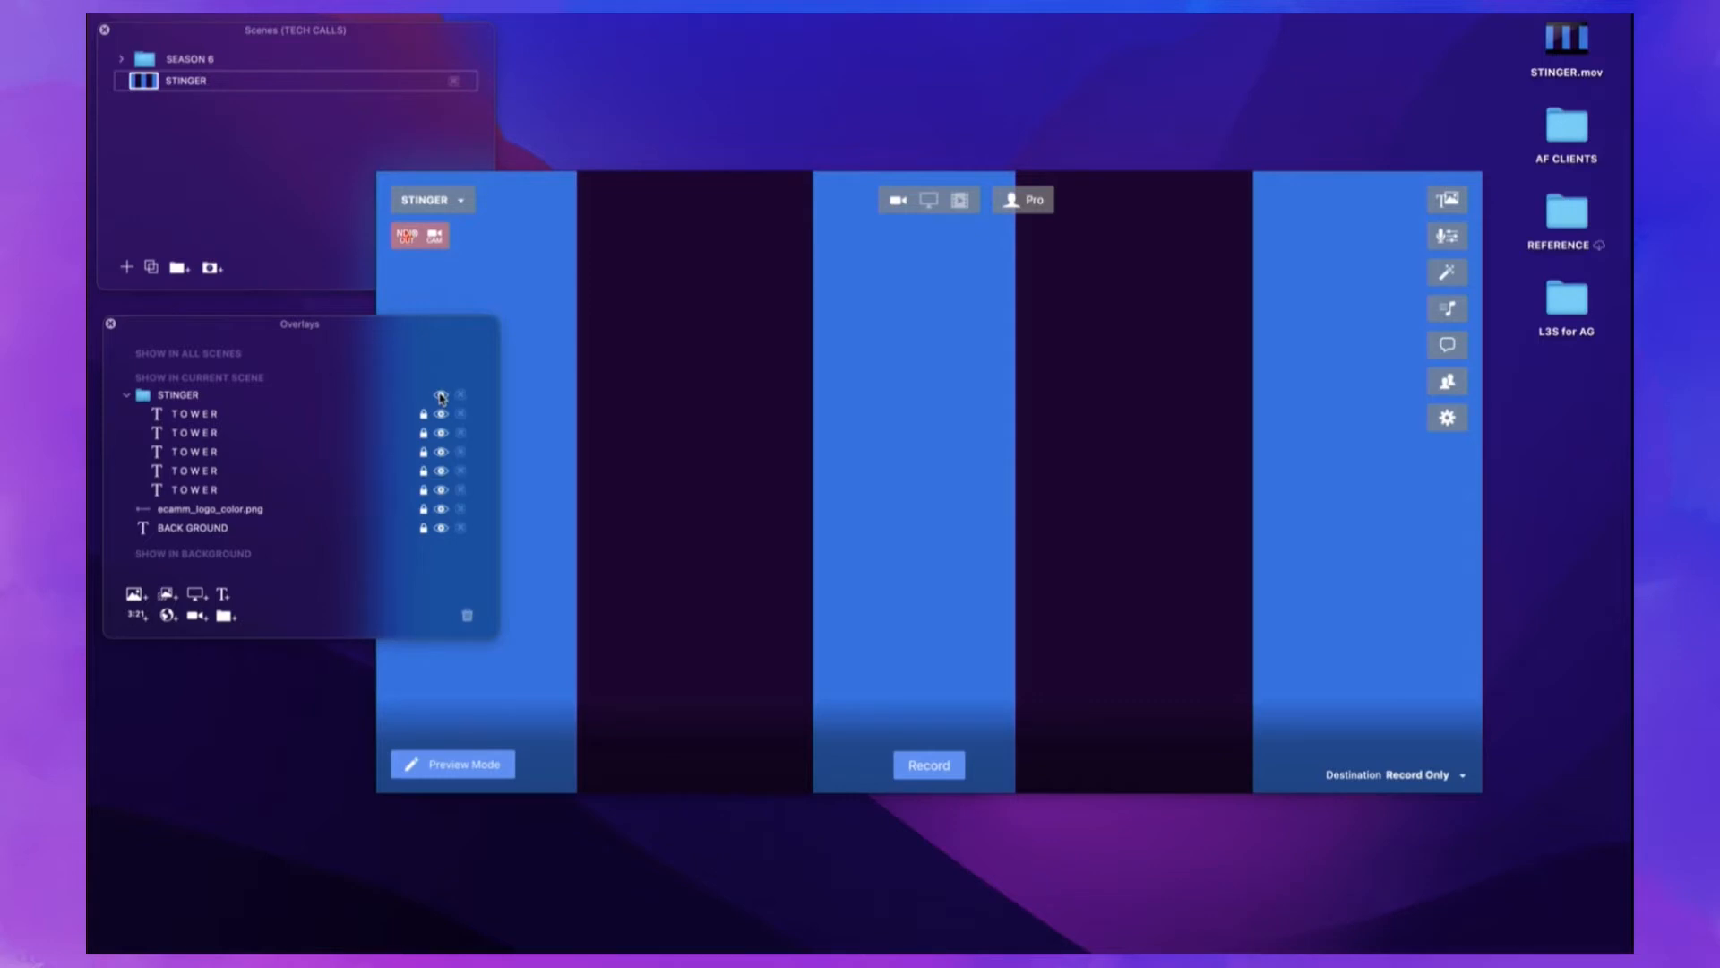
pyautogui.moveTo(1323, 443)
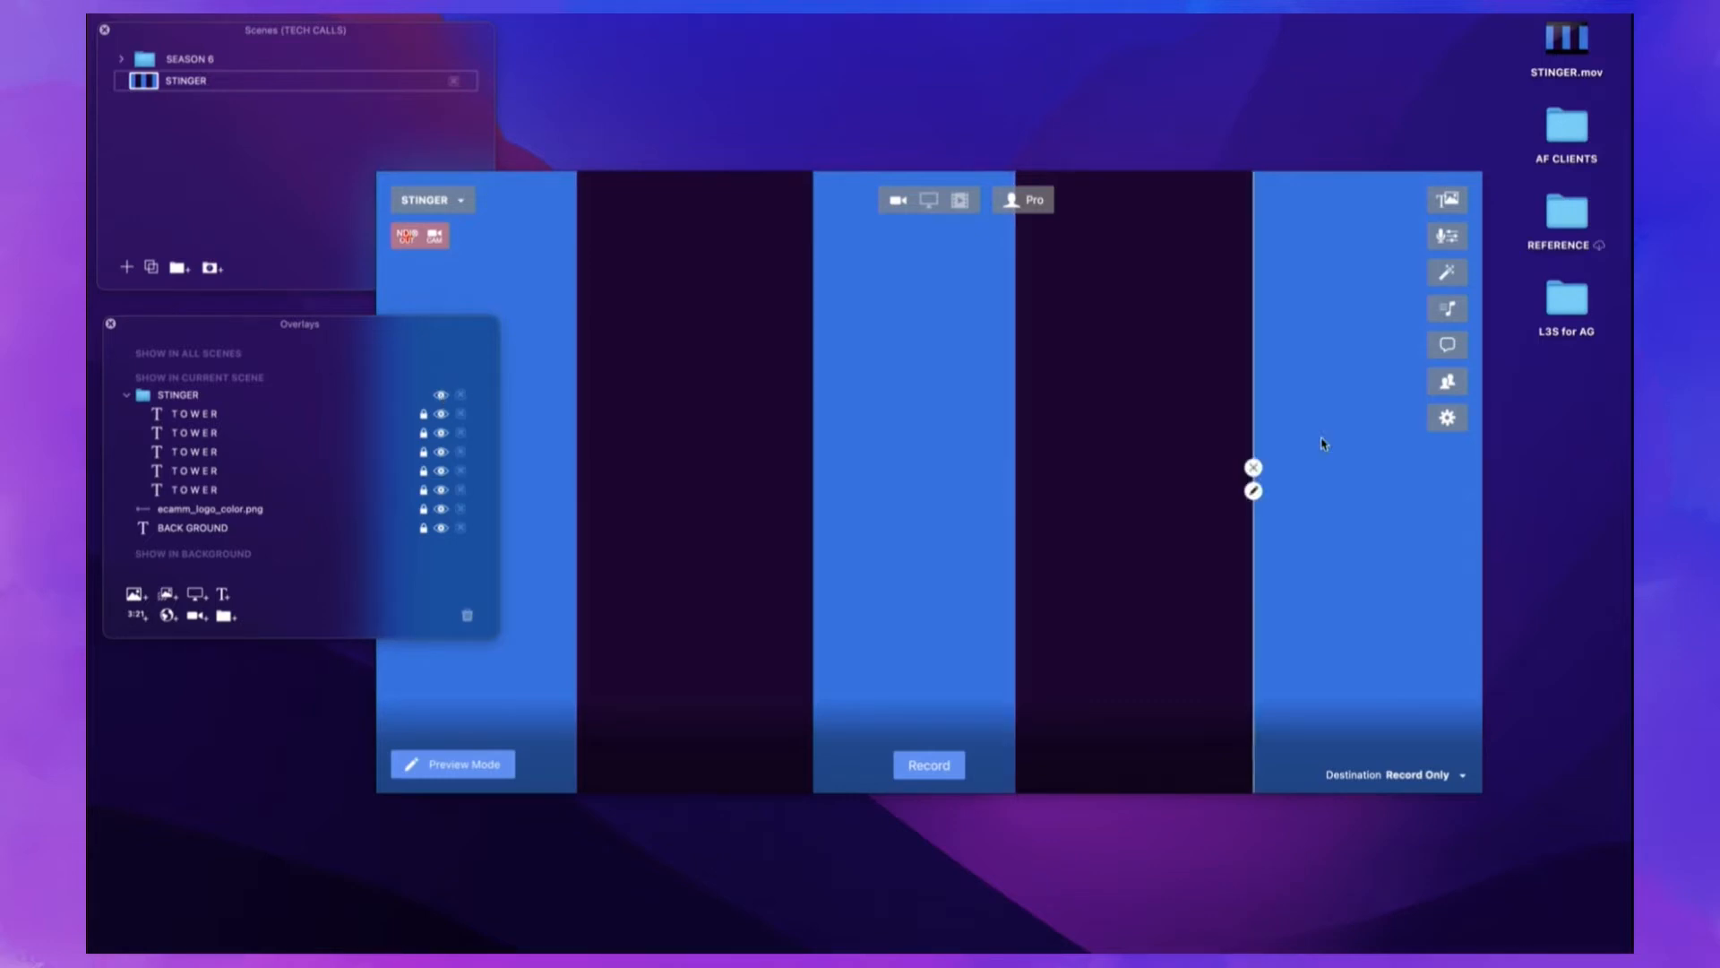
pyautogui.moveTo(1448, 418)
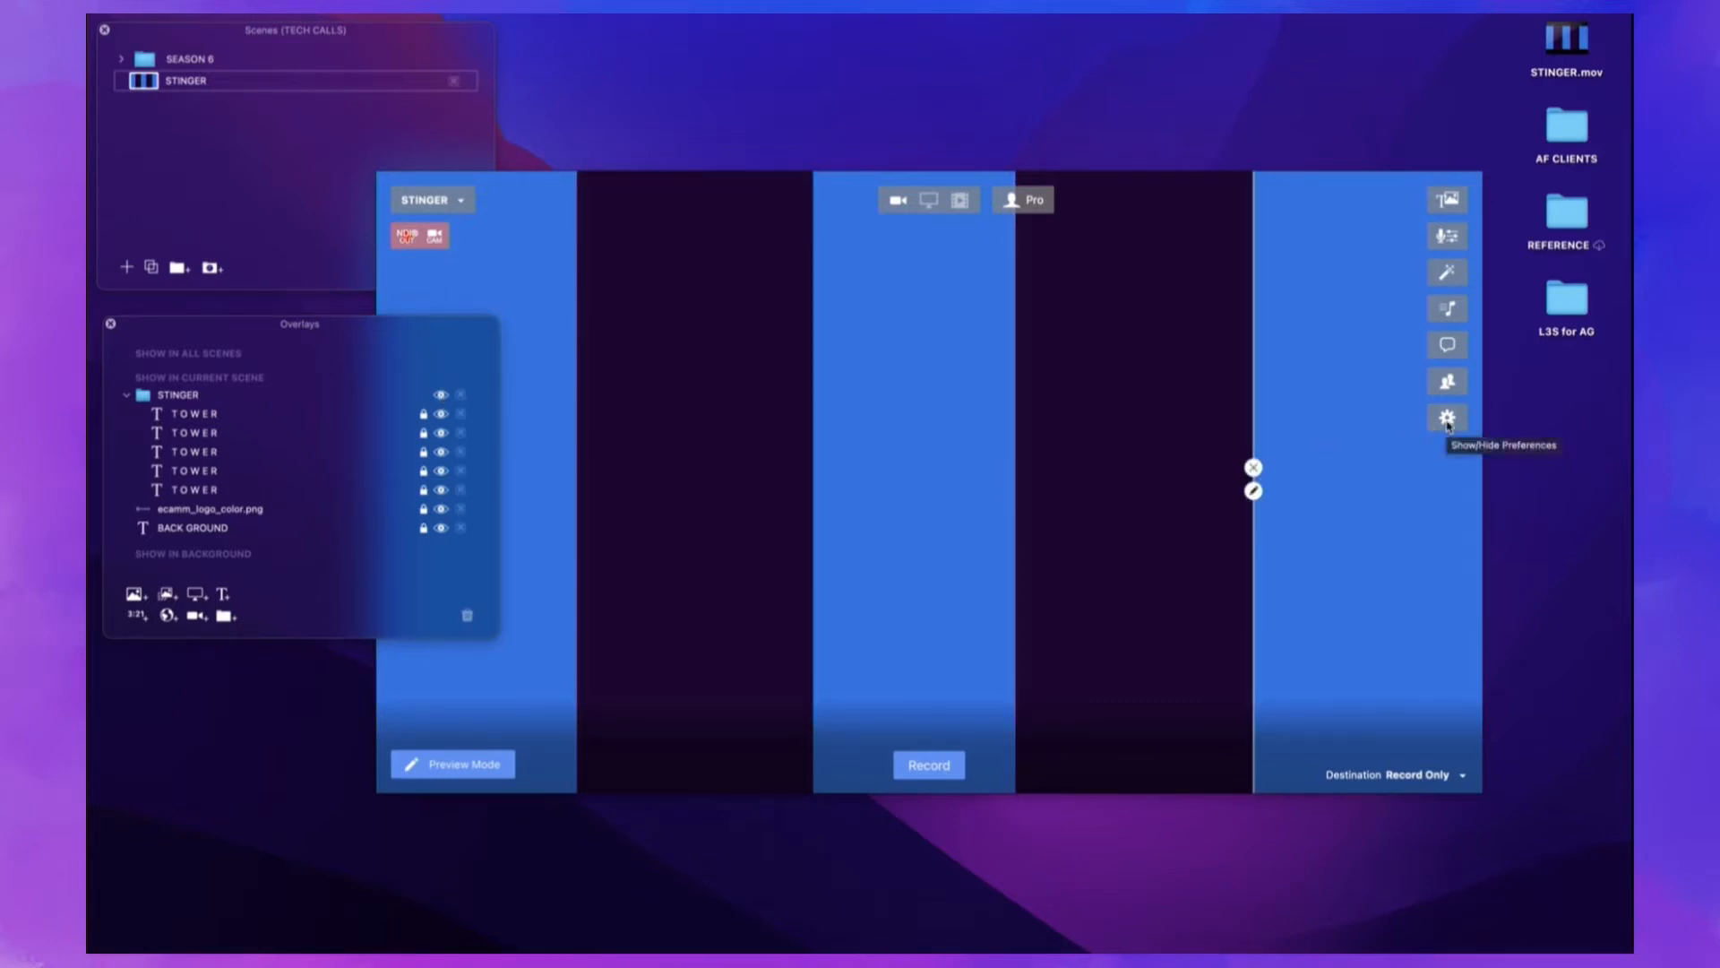
# Step: Show Ecamm Live's Preferences on the Video tab with default transition Cross Dissolve
pyautogui.click(1447, 417)
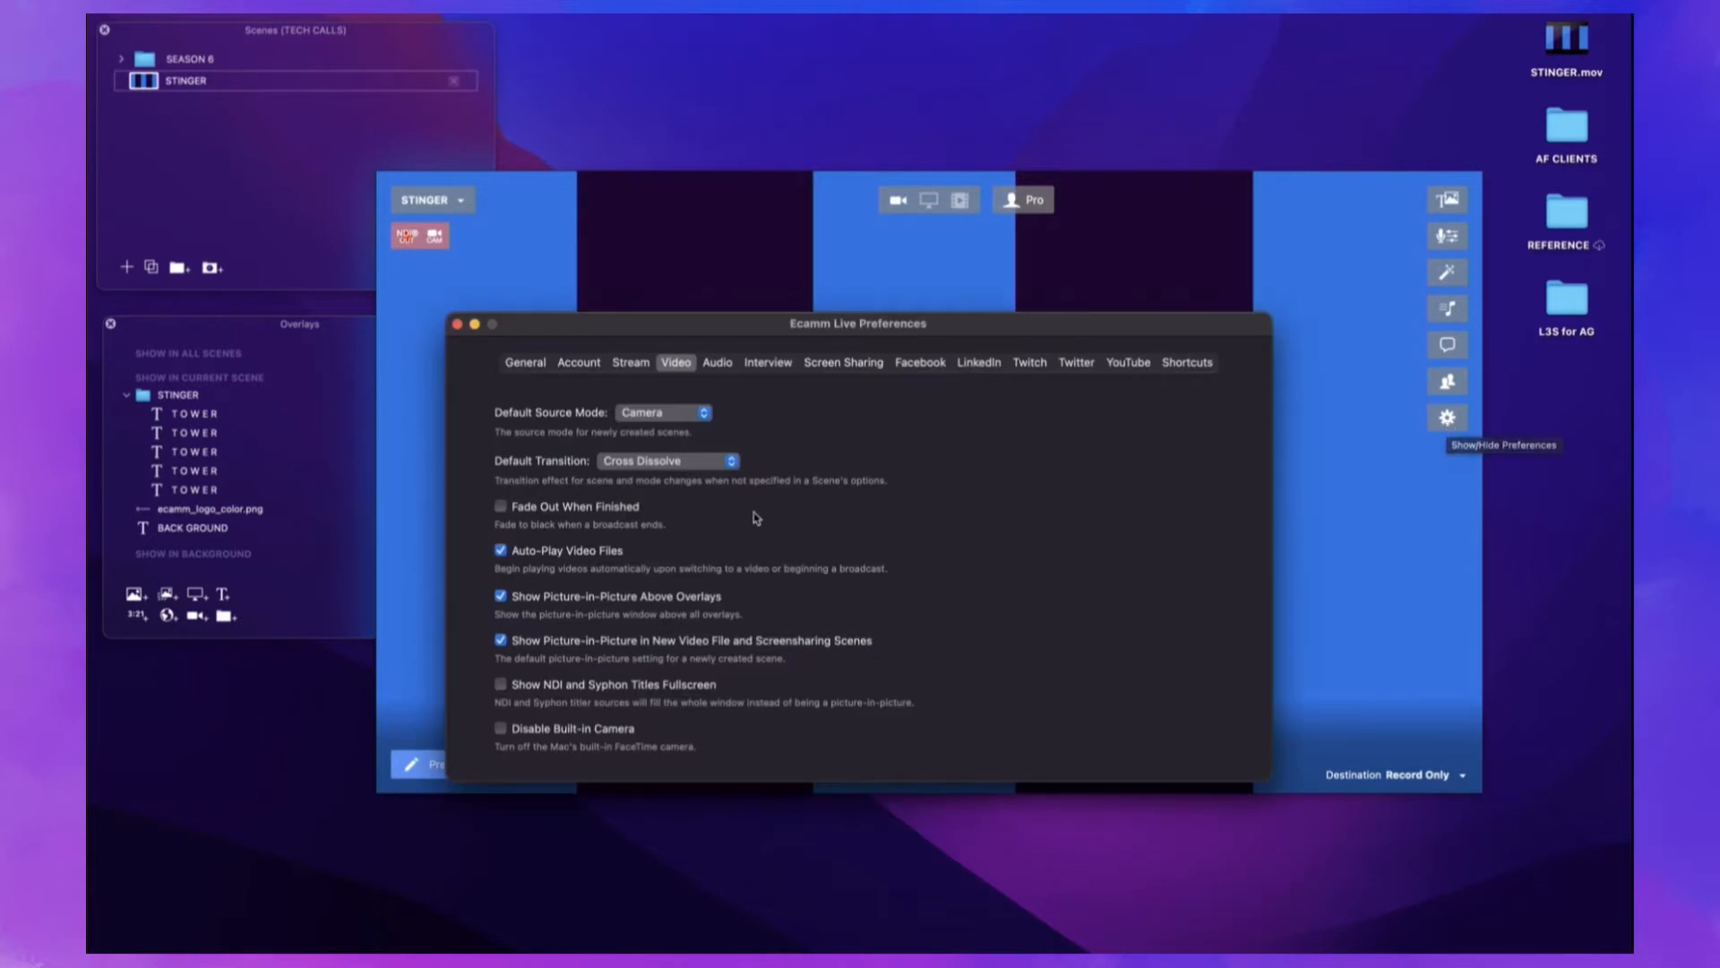
pyautogui.moveTo(480, 516)
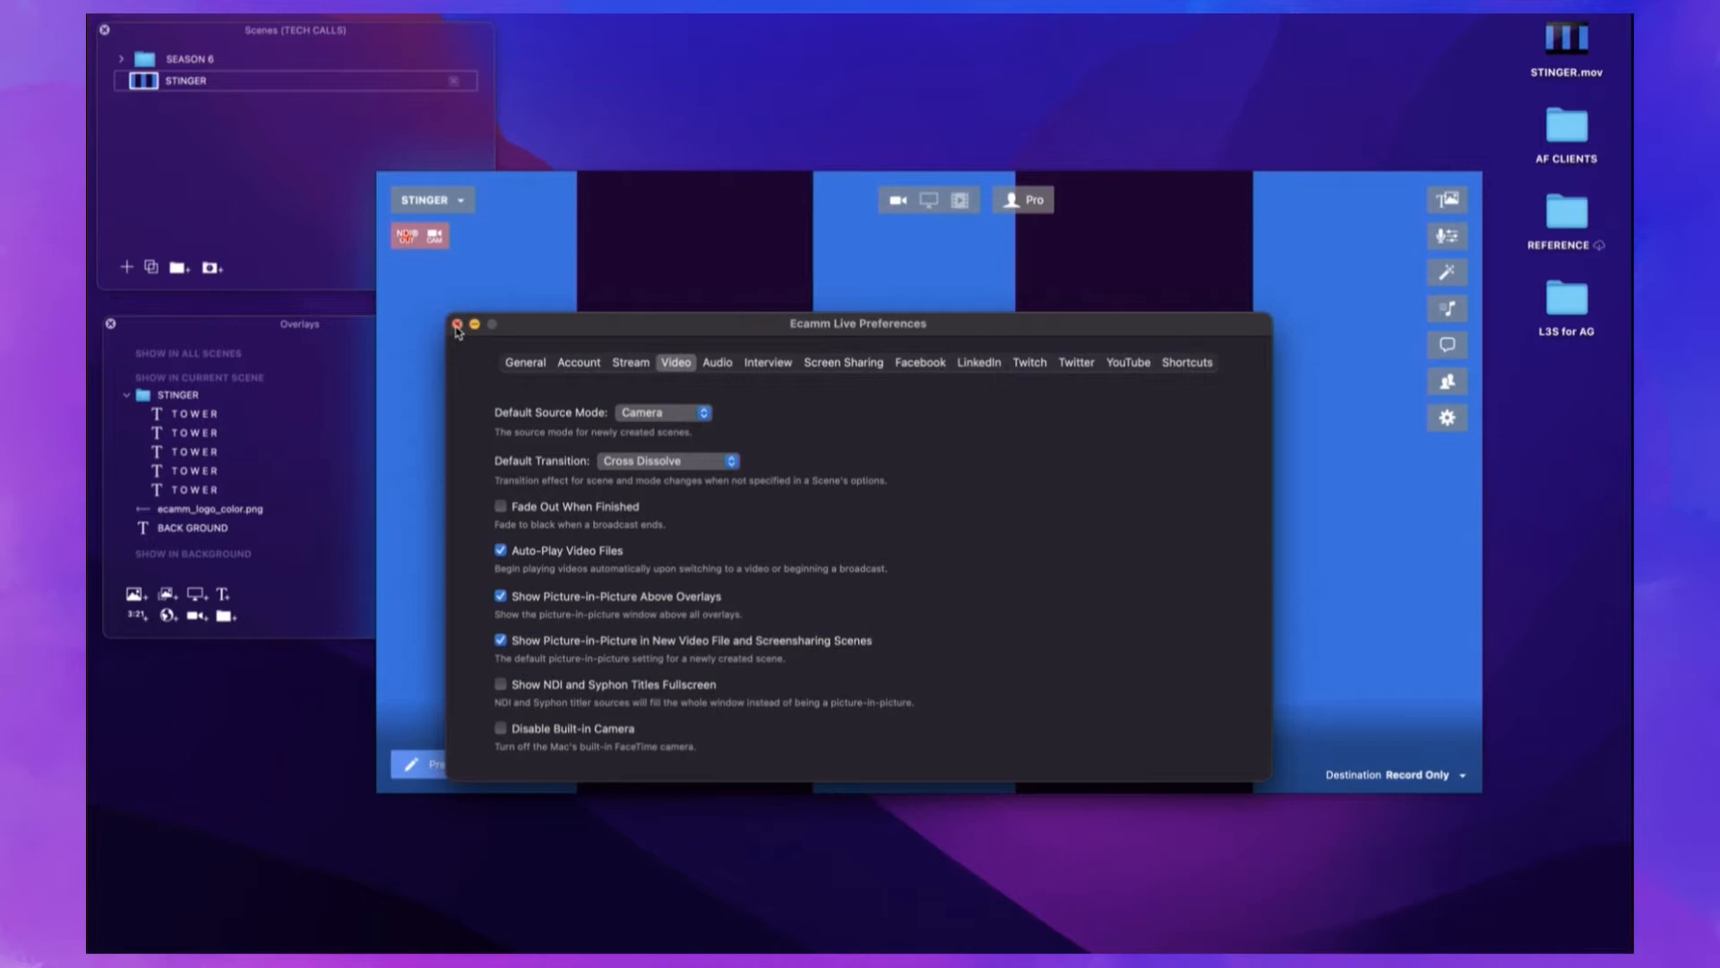
# Step: Close the Preferences window so the STINGER scene's bars show again
pyautogui.click(457, 322)
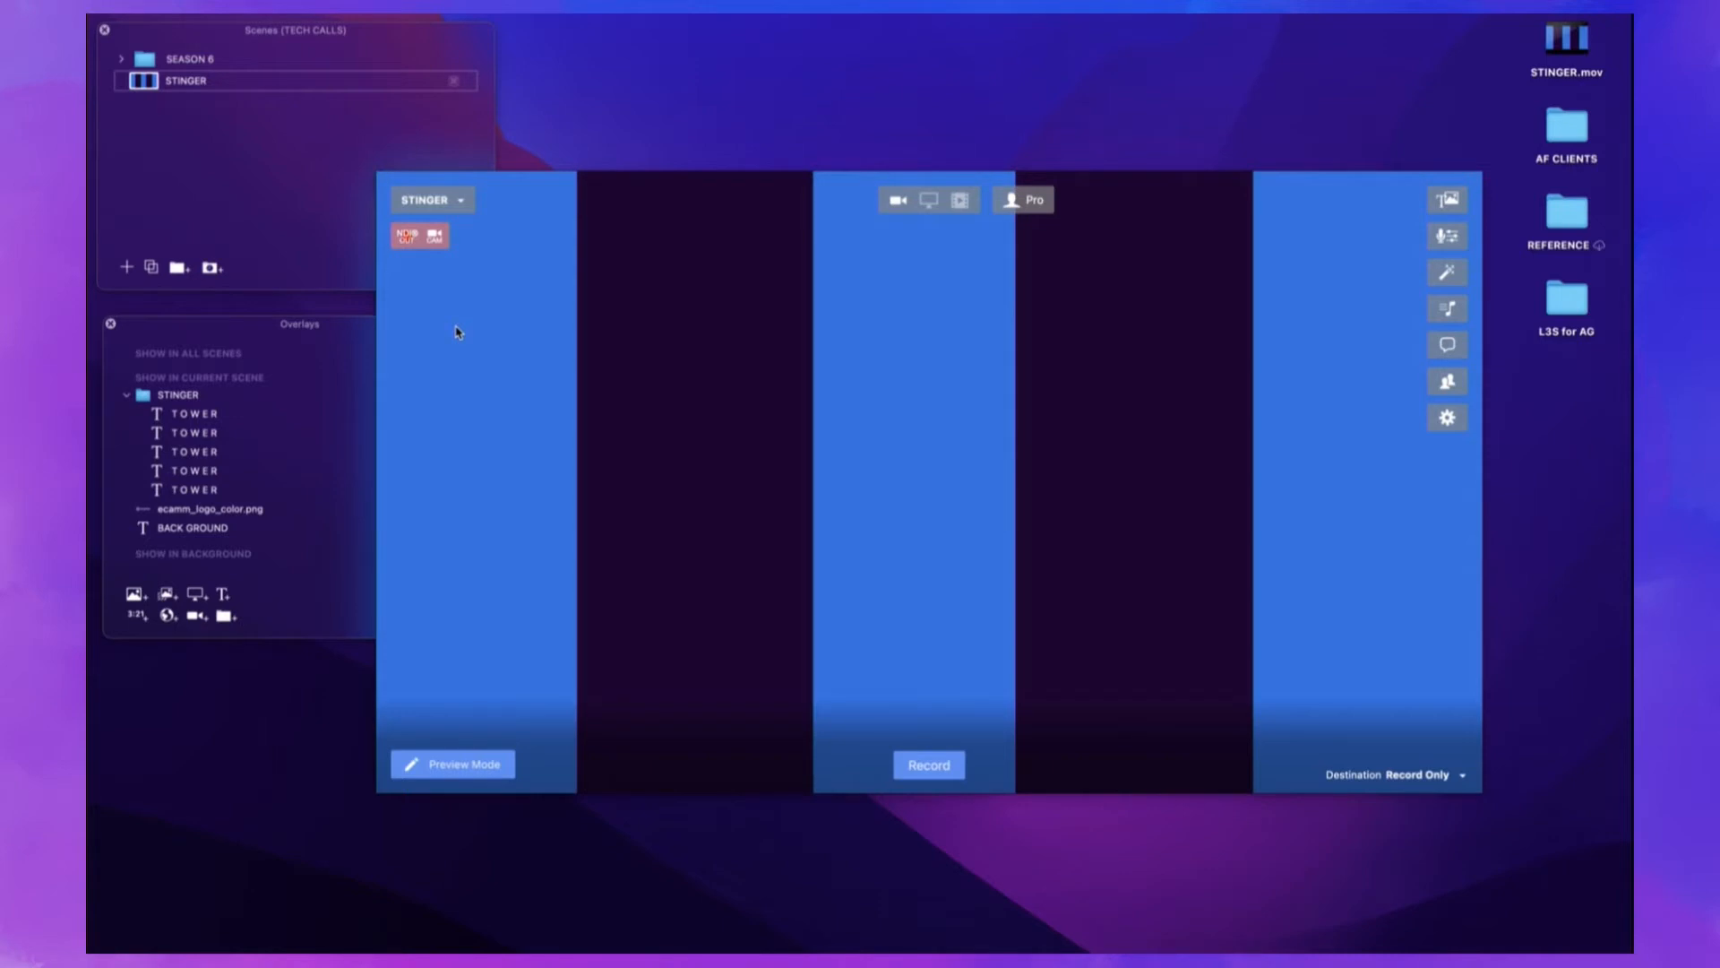
pyautogui.moveTo(713, 18)
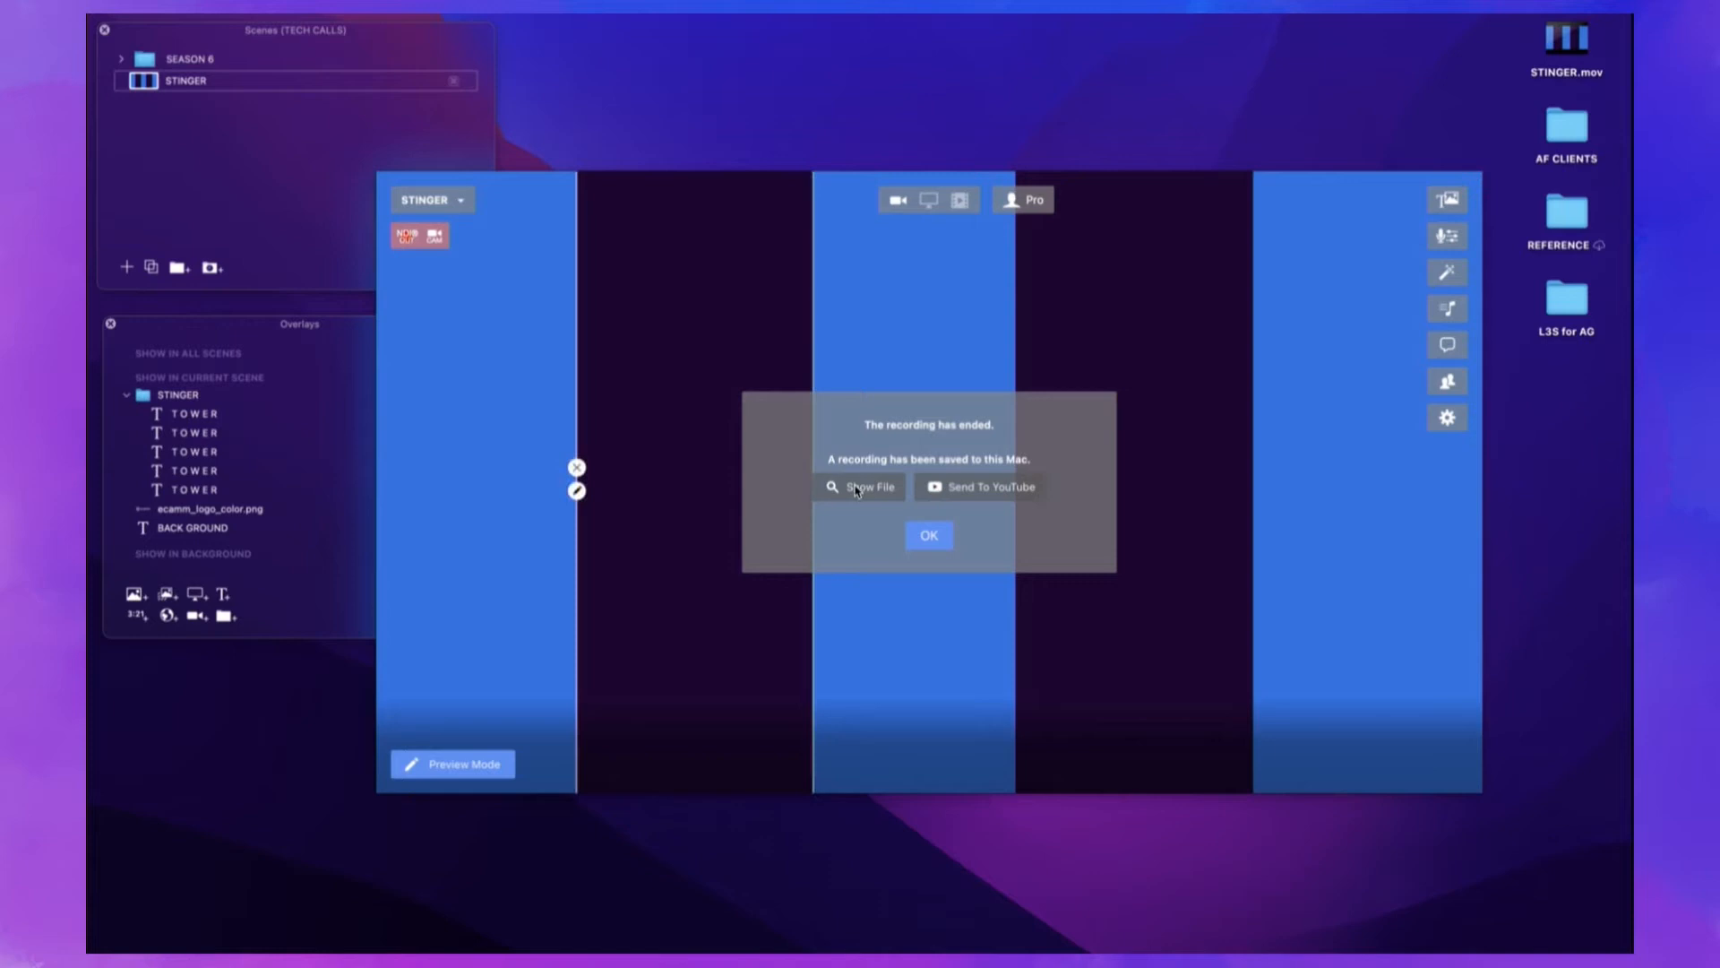
# Step: Reveal the saved STINGER recording in the Ecamm Live Recordings folder
pyautogui.click(860, 485)
pyautogui.write('STINGER TRANSITION.mov')
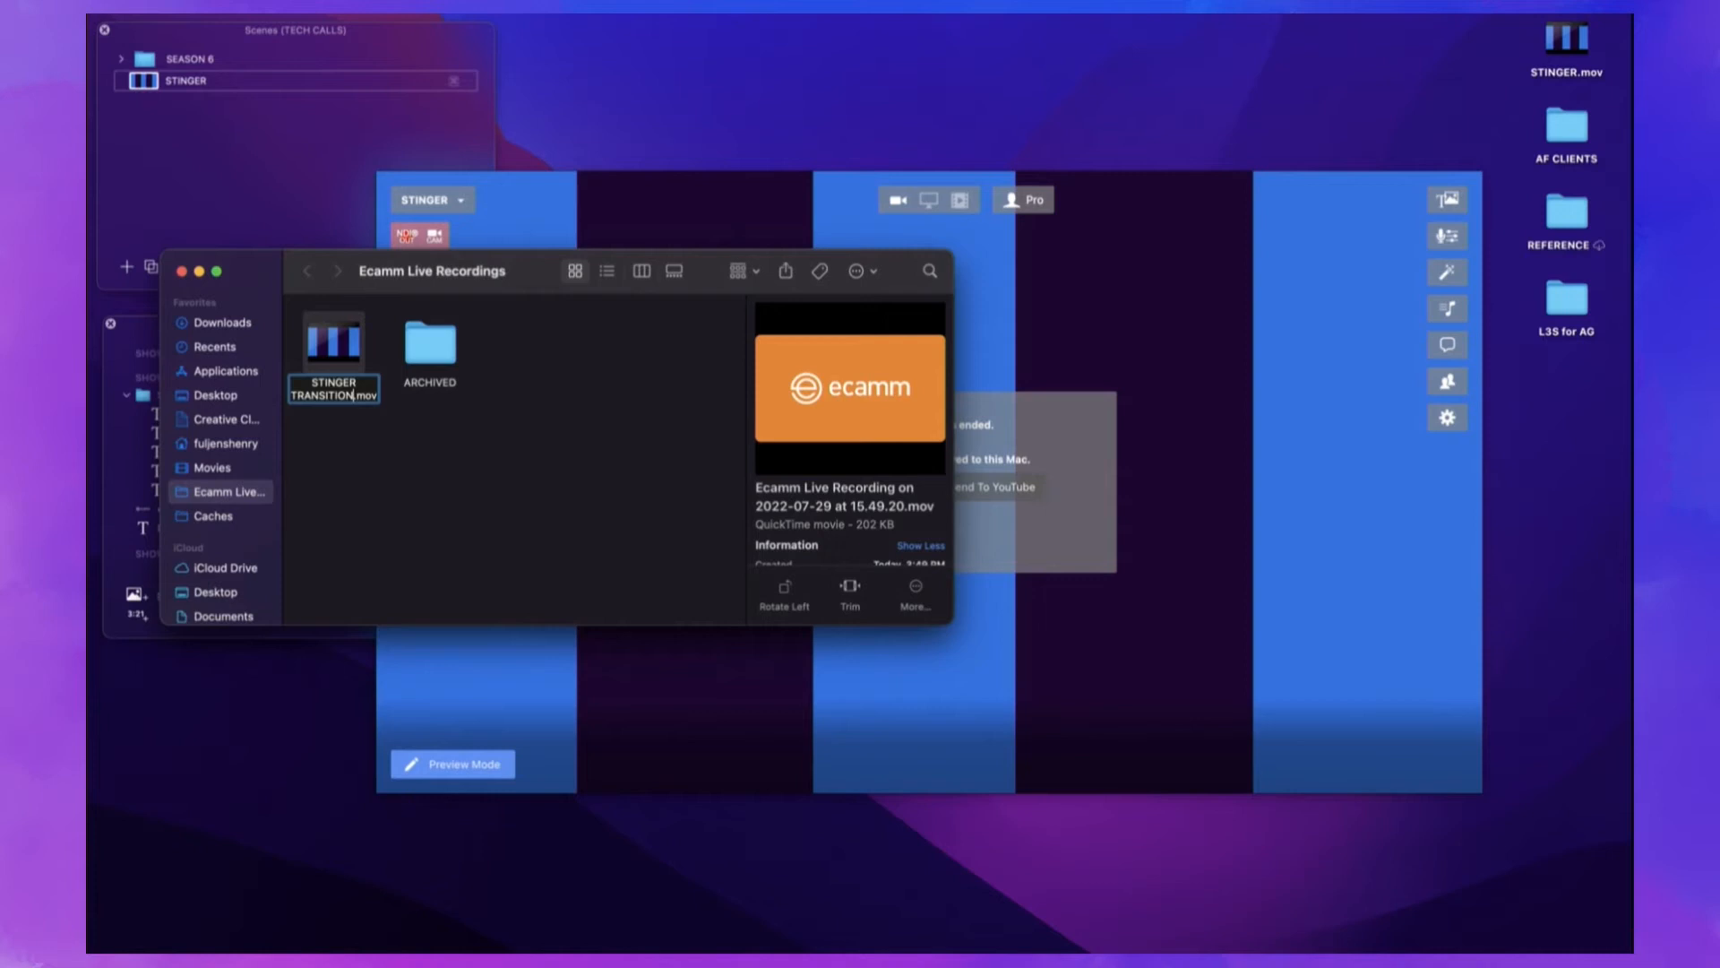
pyautogui.click(334, 344)
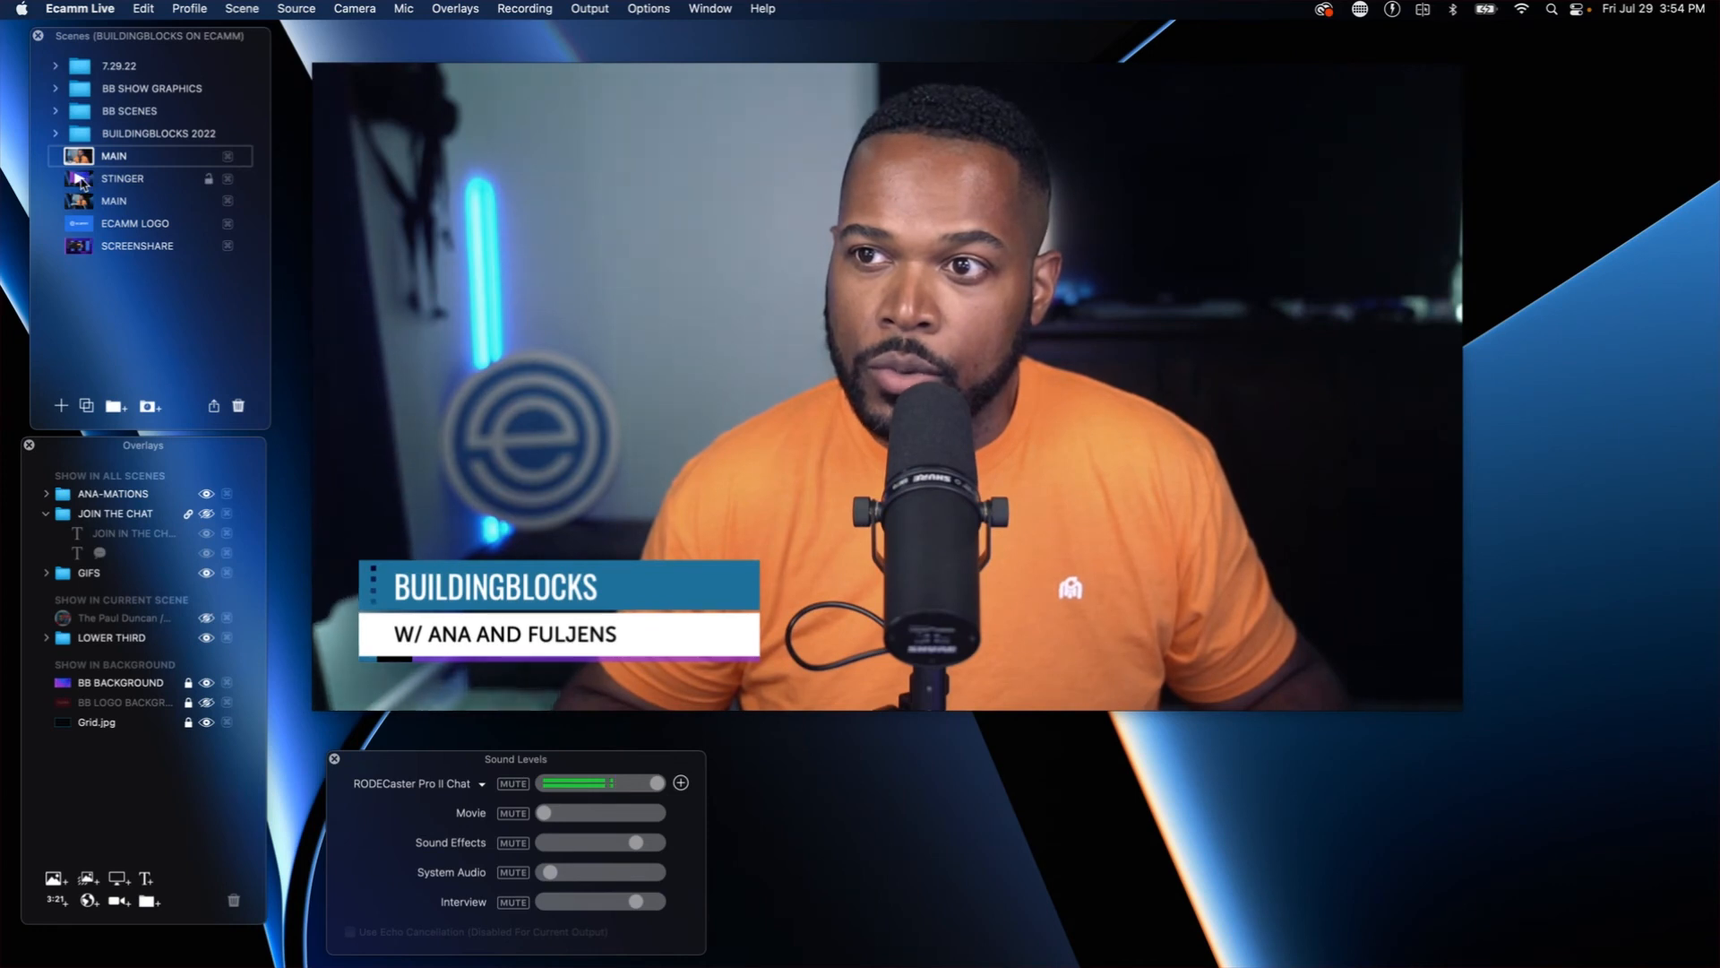
# Step: Switch the show to the STINGER scene in the BUILDINGBLOCKS collection
pyautogui.click(124, 179)
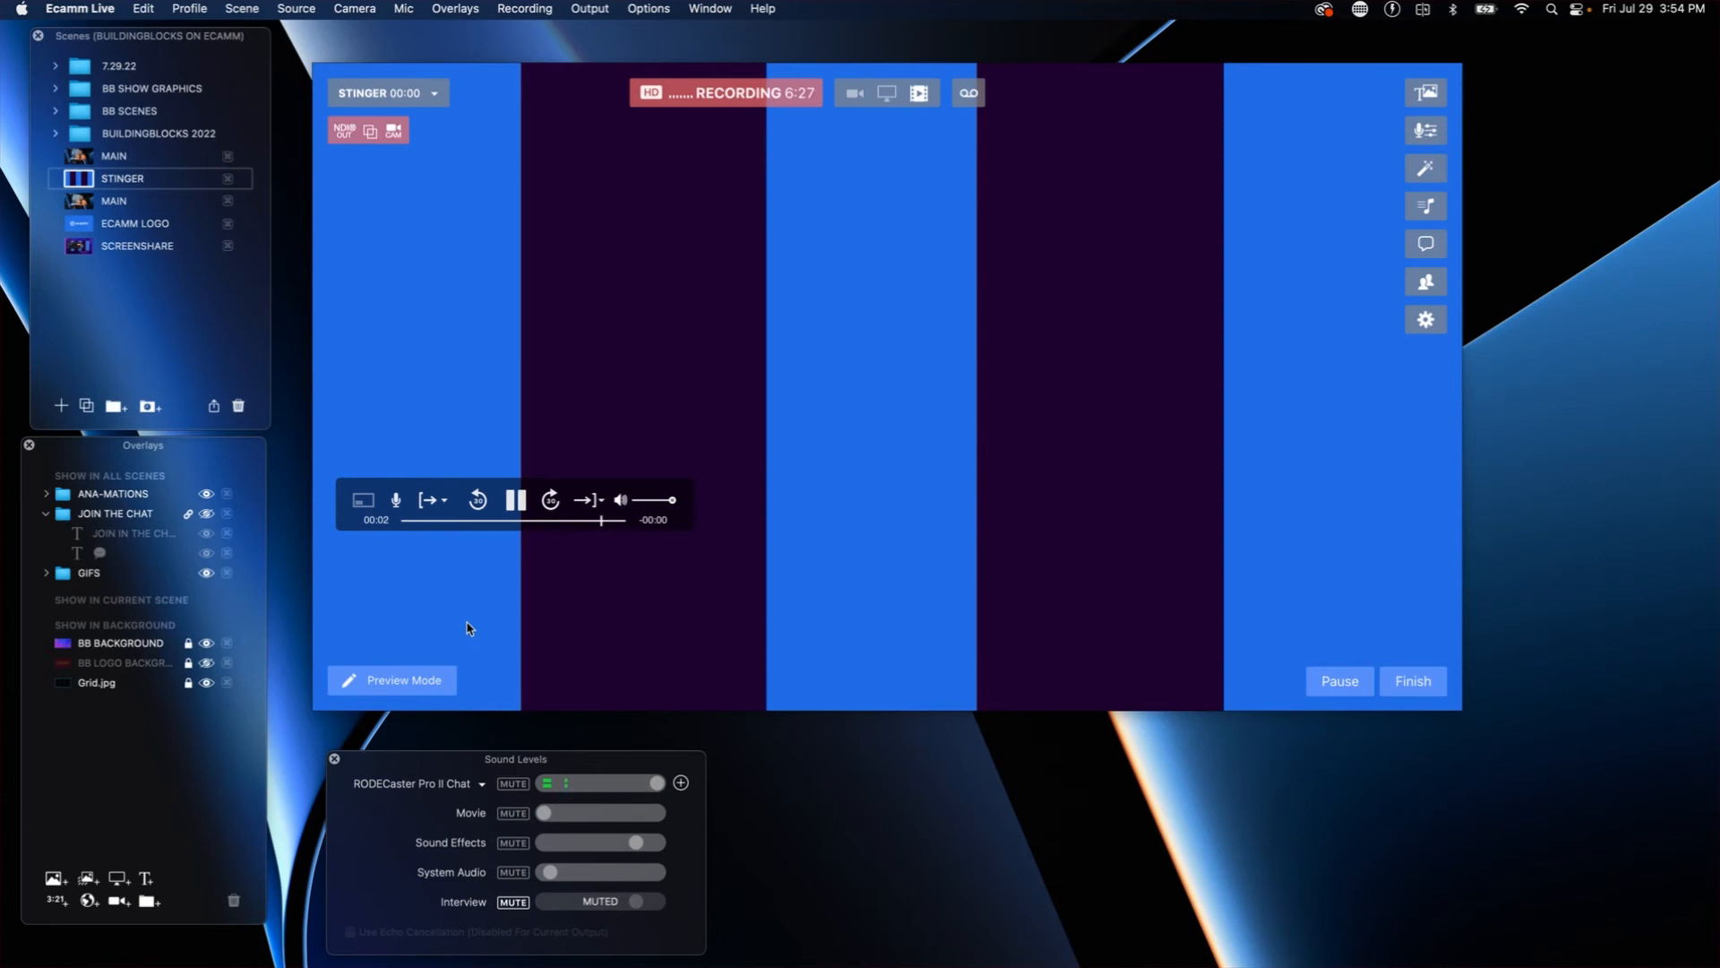
# Step: Pause the STINGER video and set When Video Ends to Go To Next Scene
pyautogui.click(516, 500)
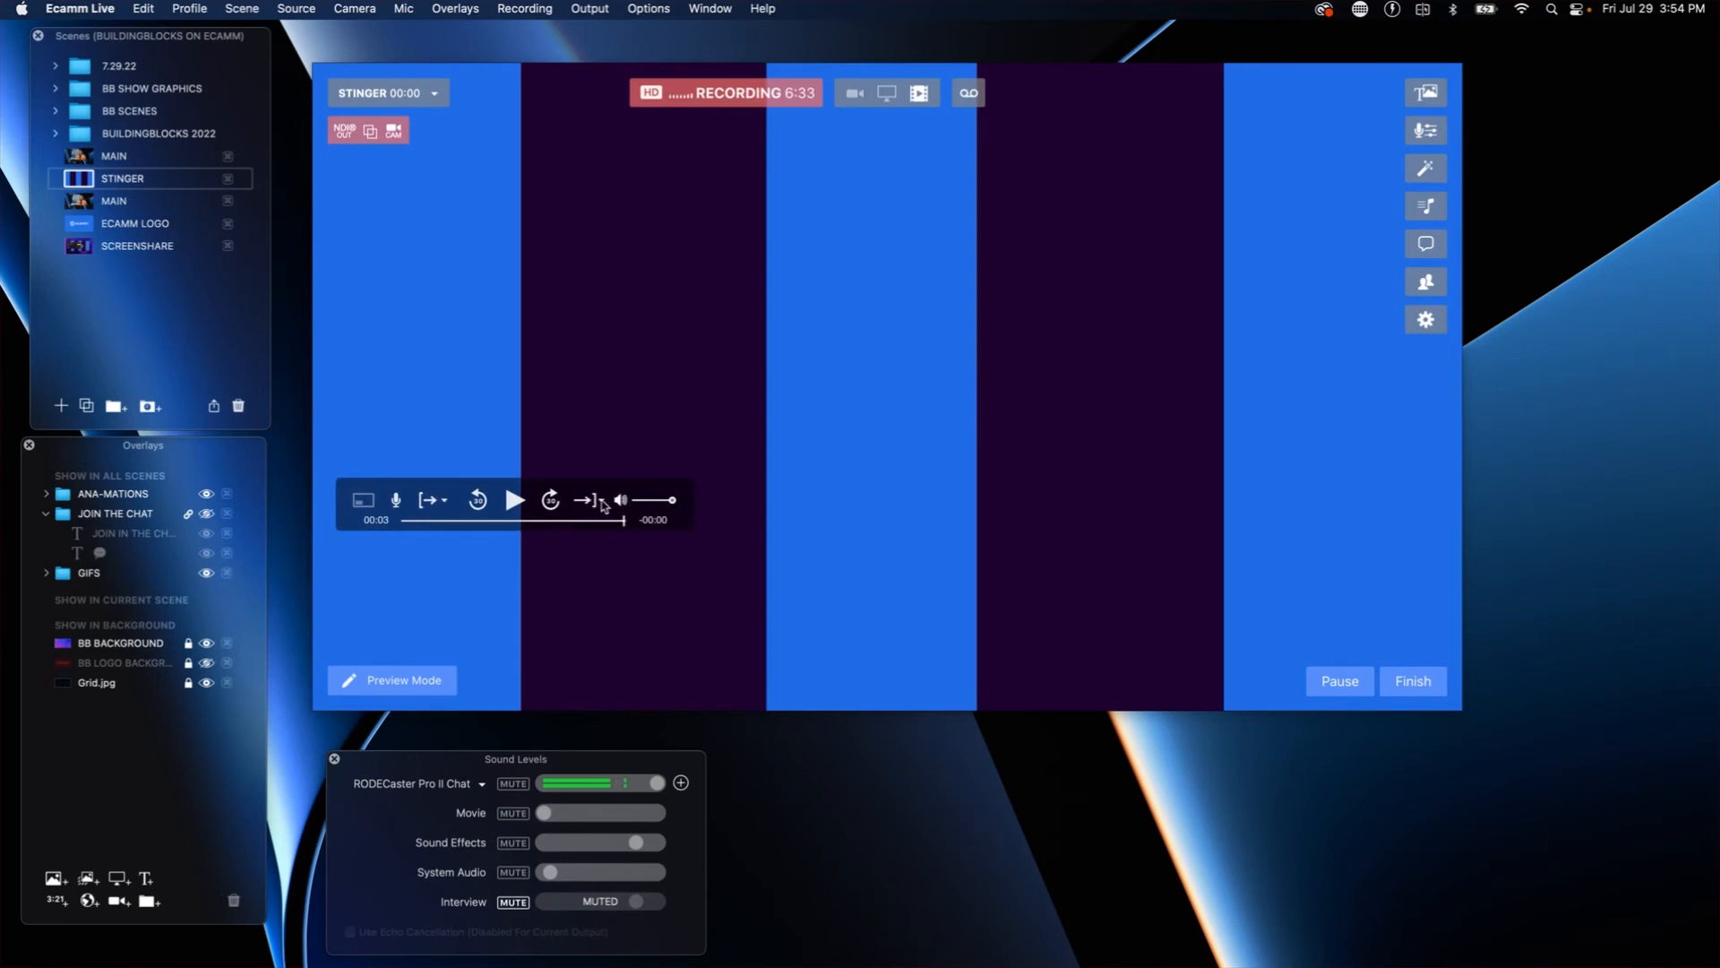
pyautogui.click(589, 500)
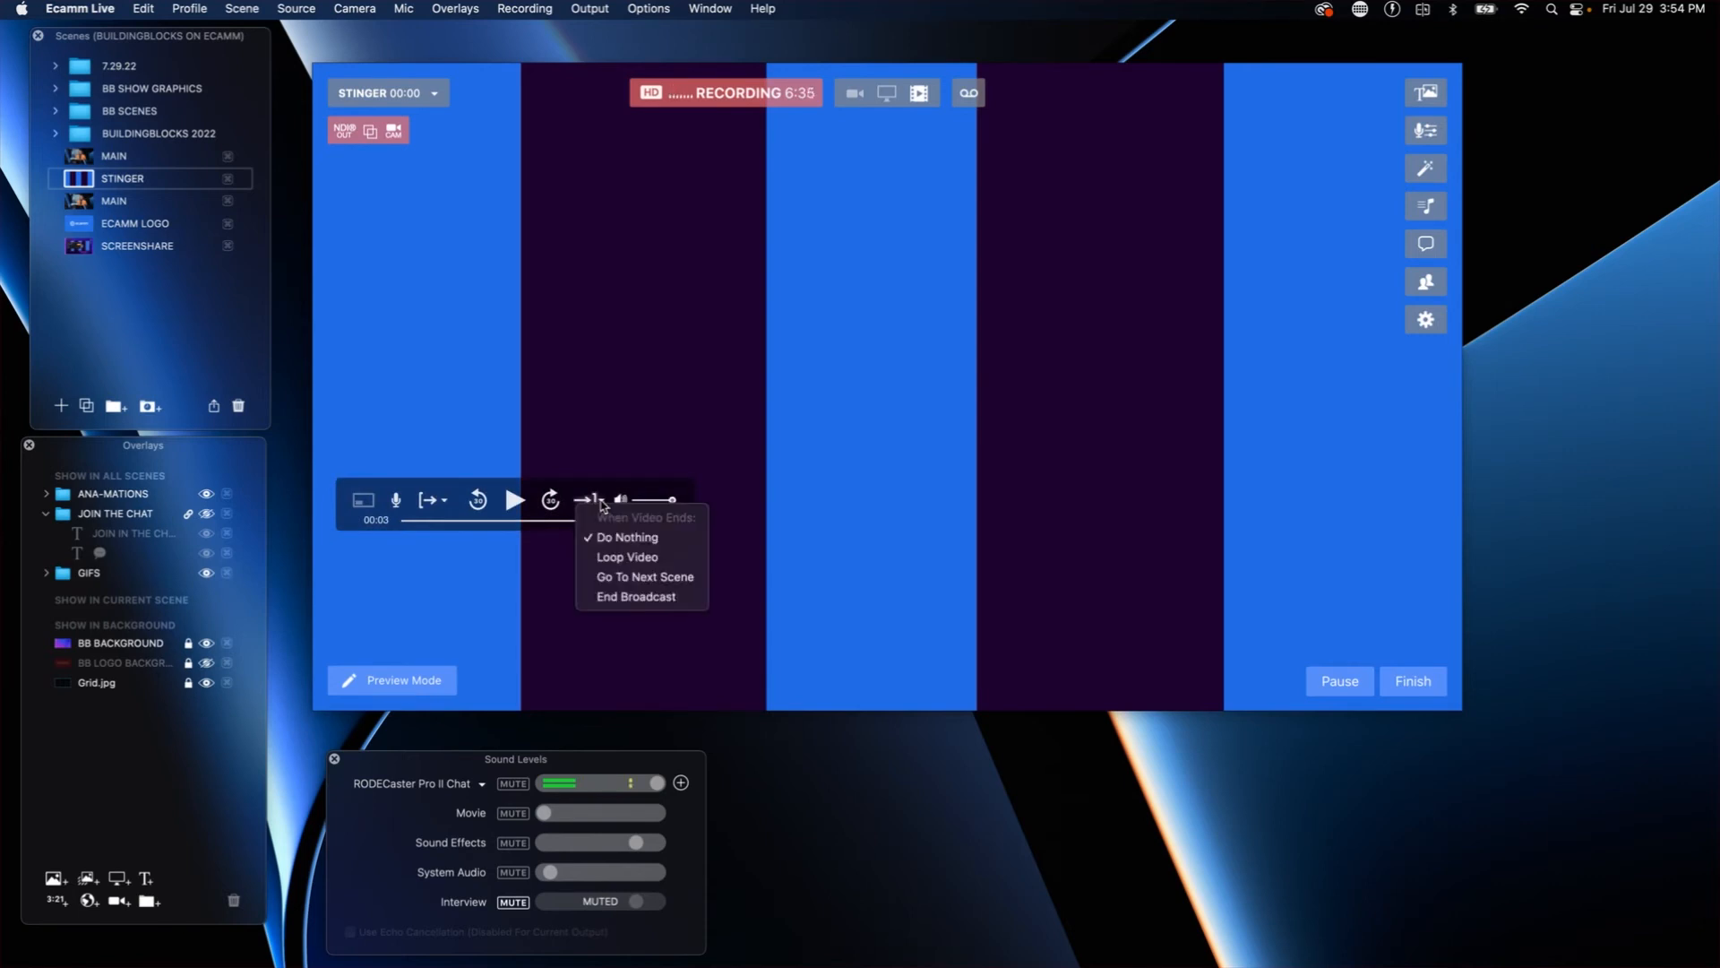
pyautogui.moveTo(645, 575)
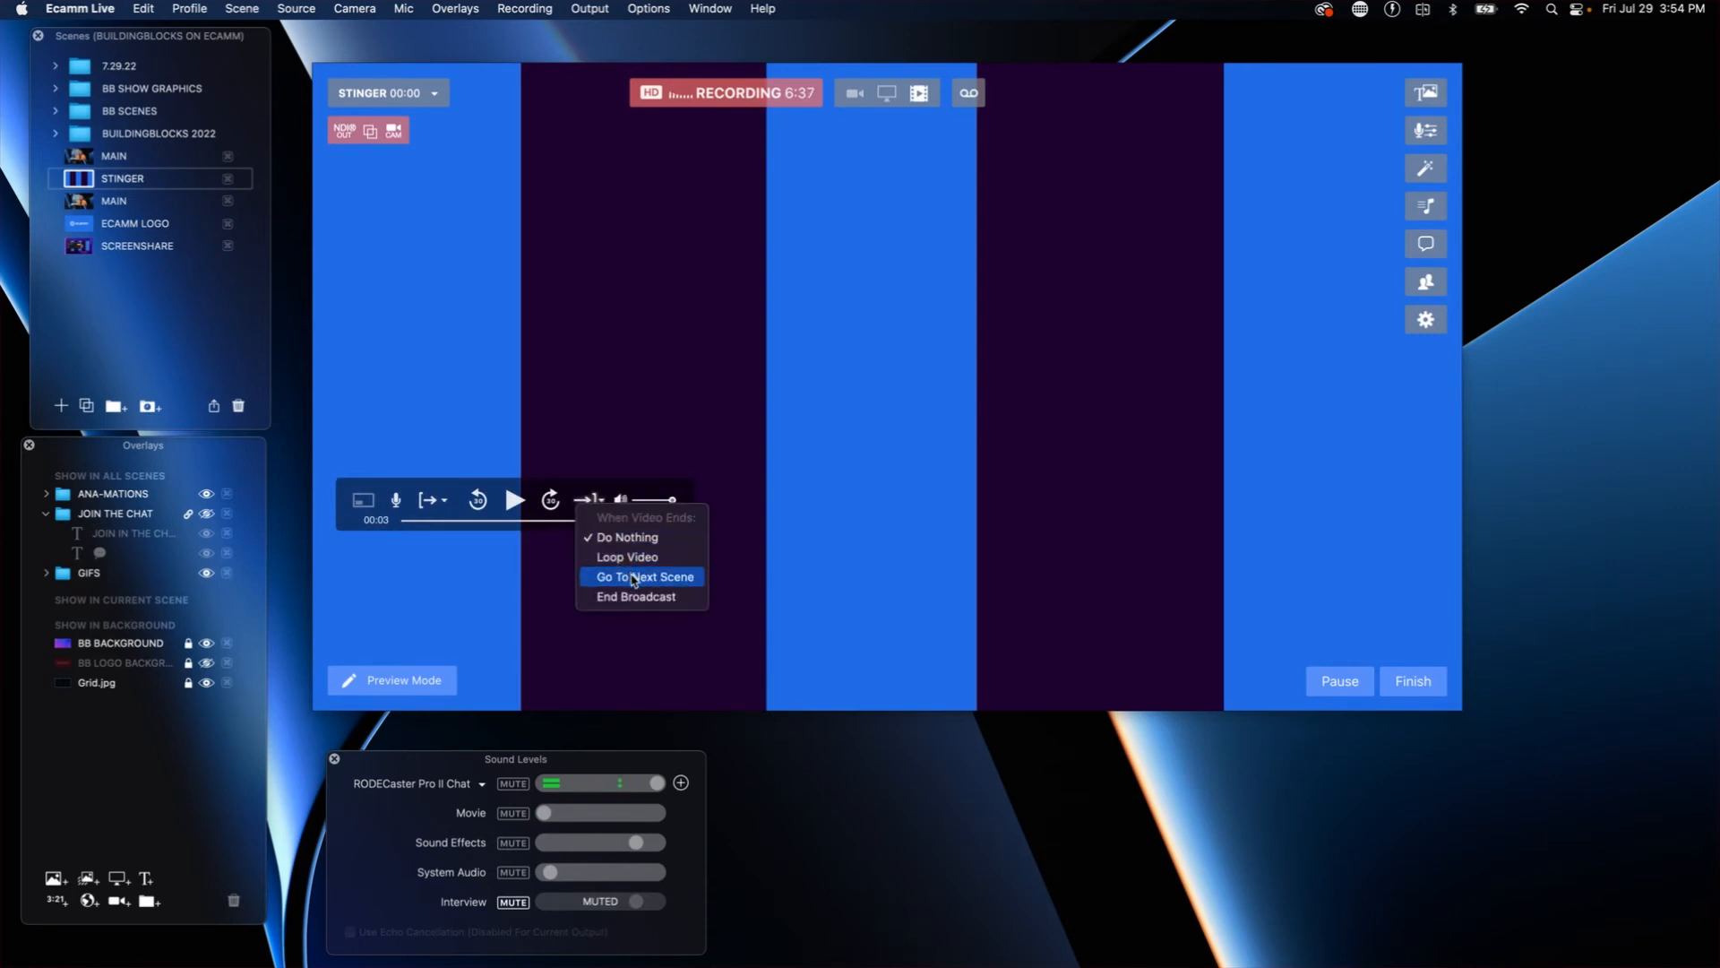
pyautogui.click(643, 576)
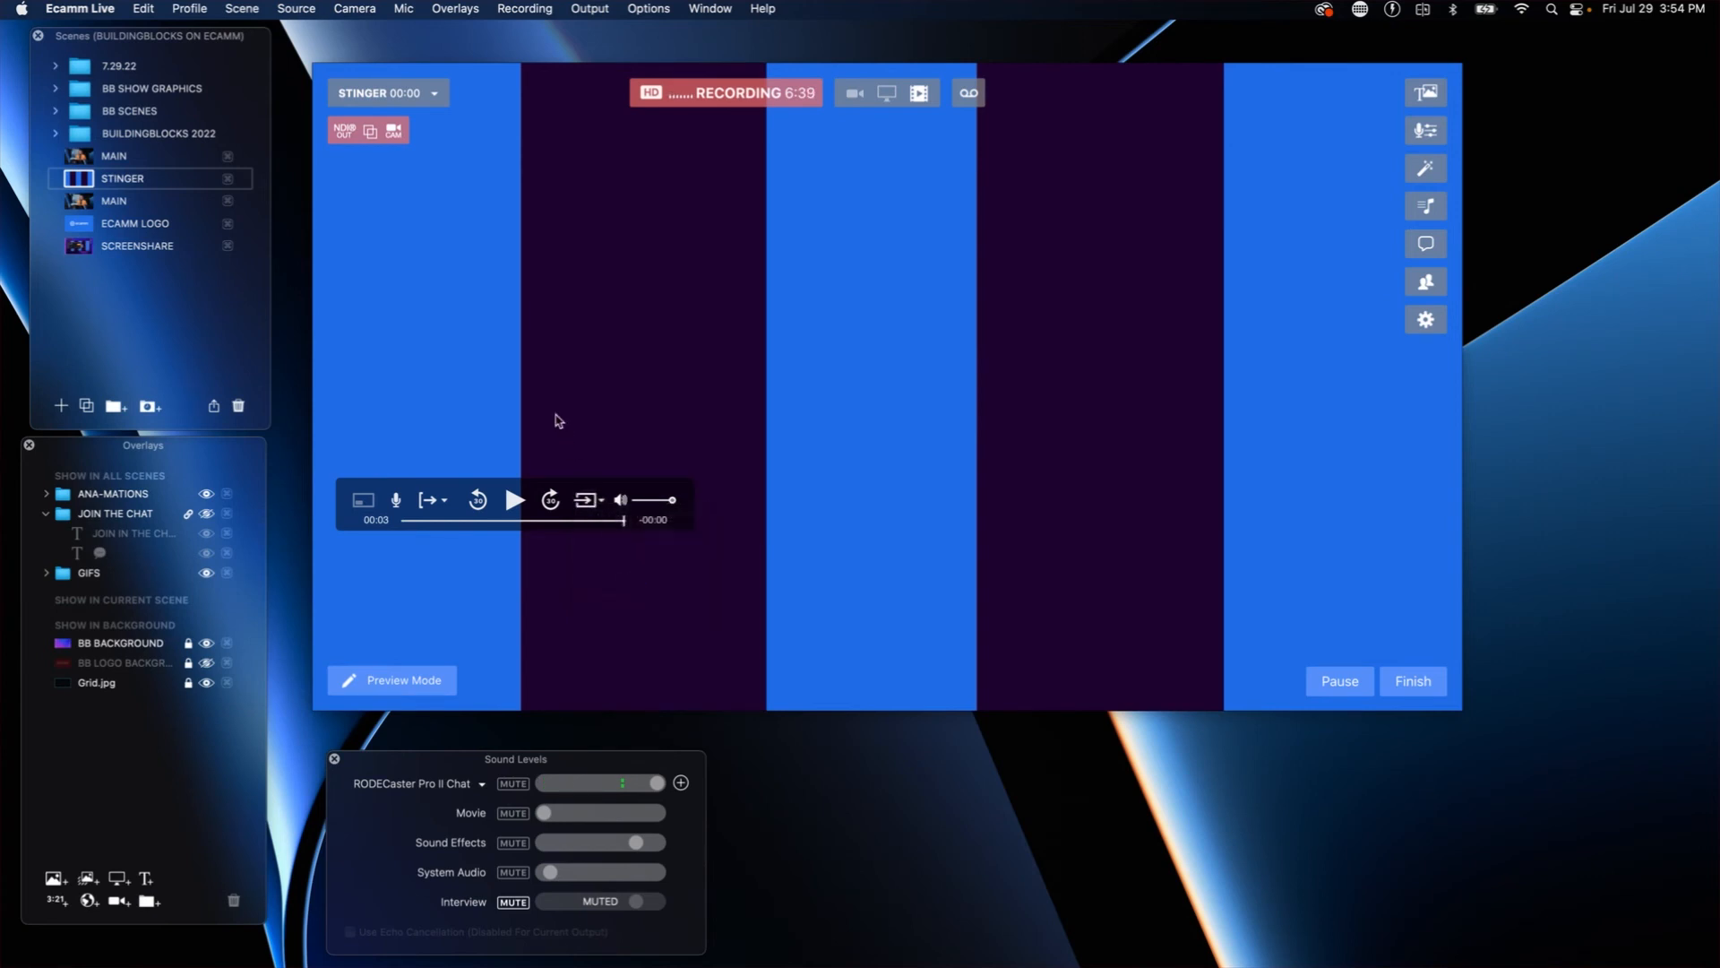
pyautogui.moveTo(316, 292)
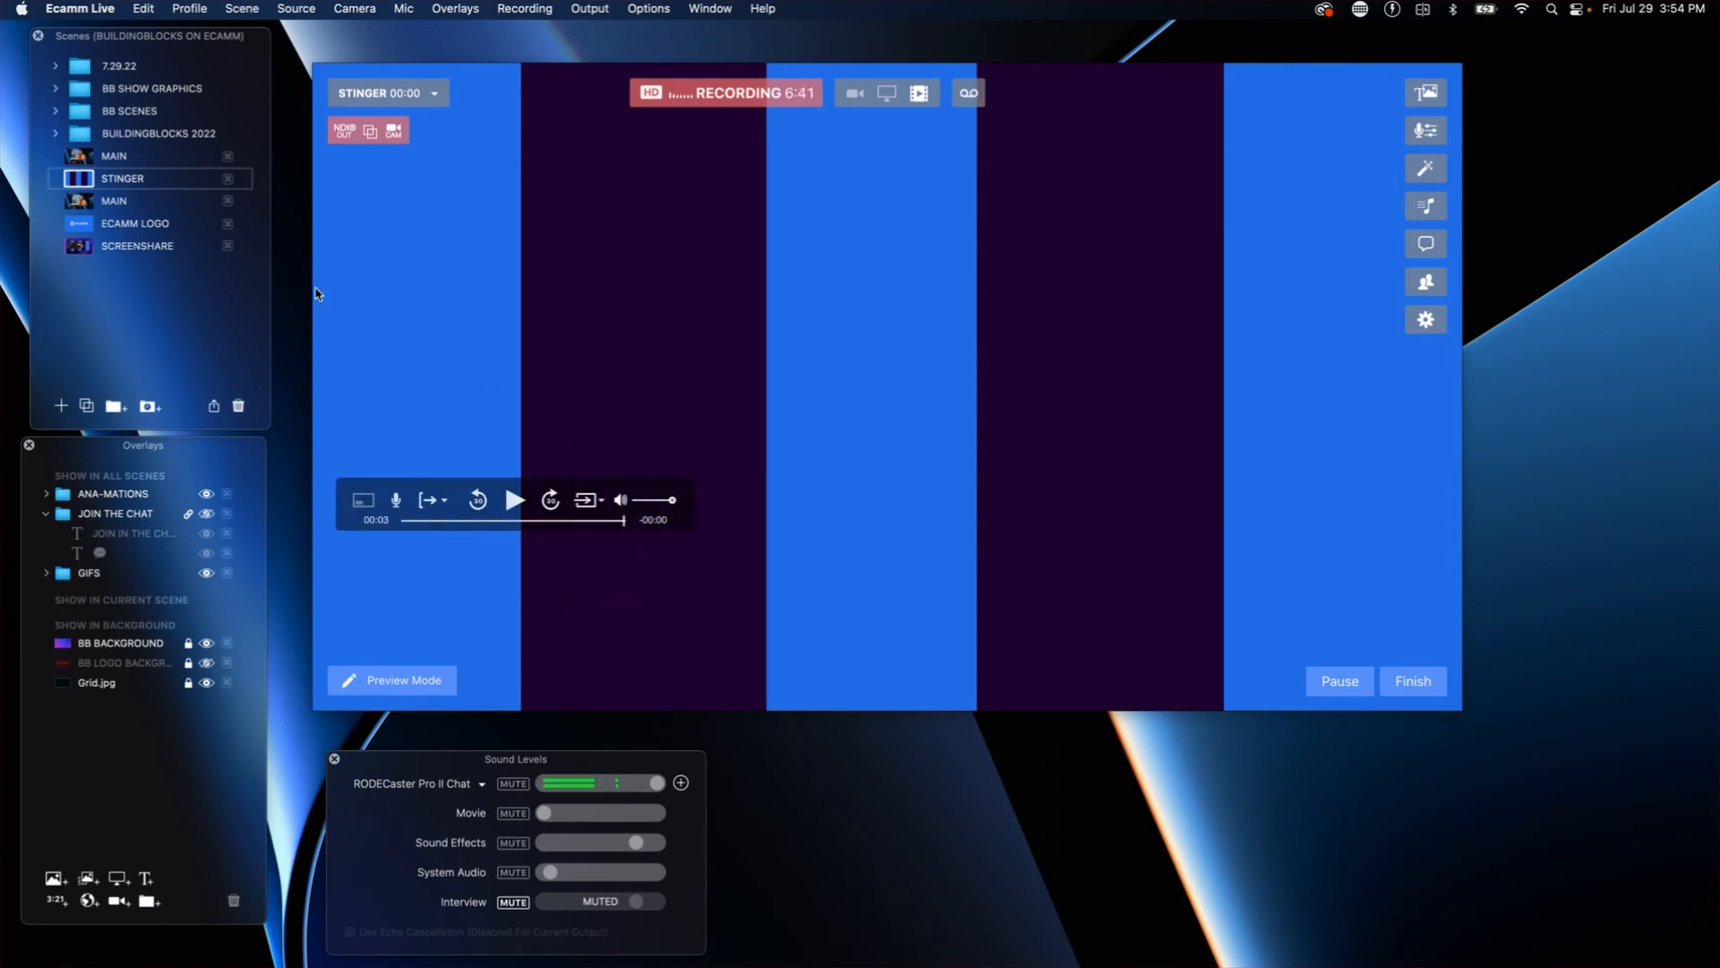
# Step: Switch to the MAIN camera scene, then back to STINGER to test the transition
pyautogui.click(113, 154)
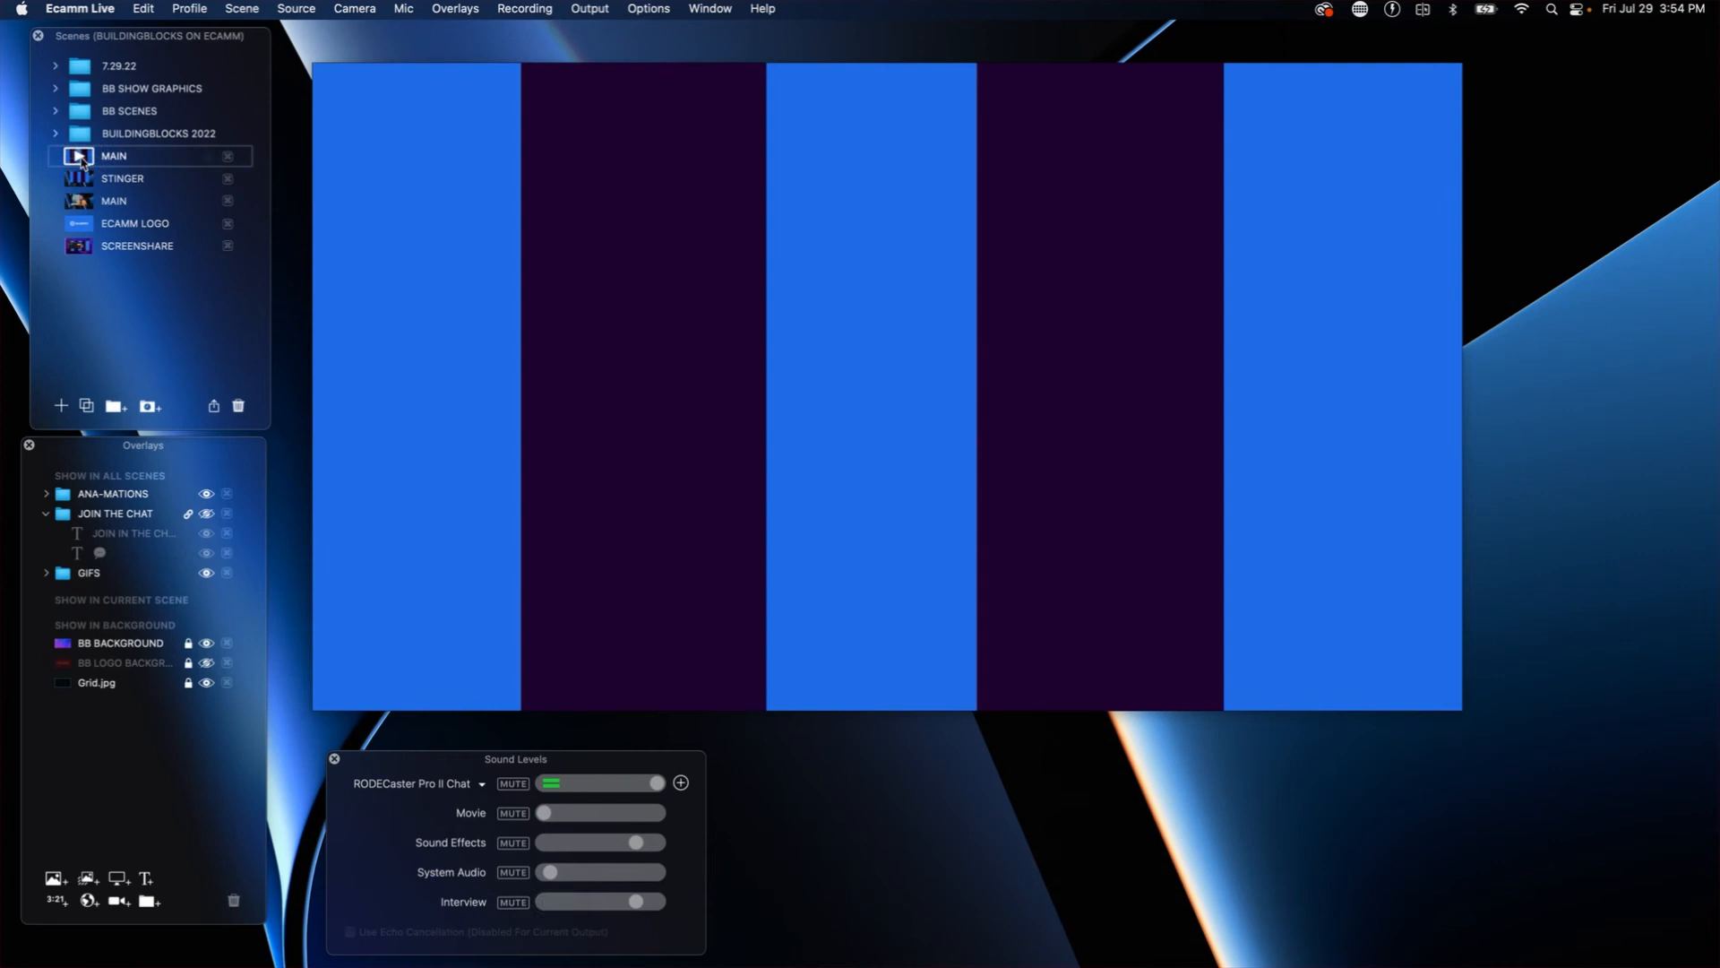
pyautogui.click(113, 154)
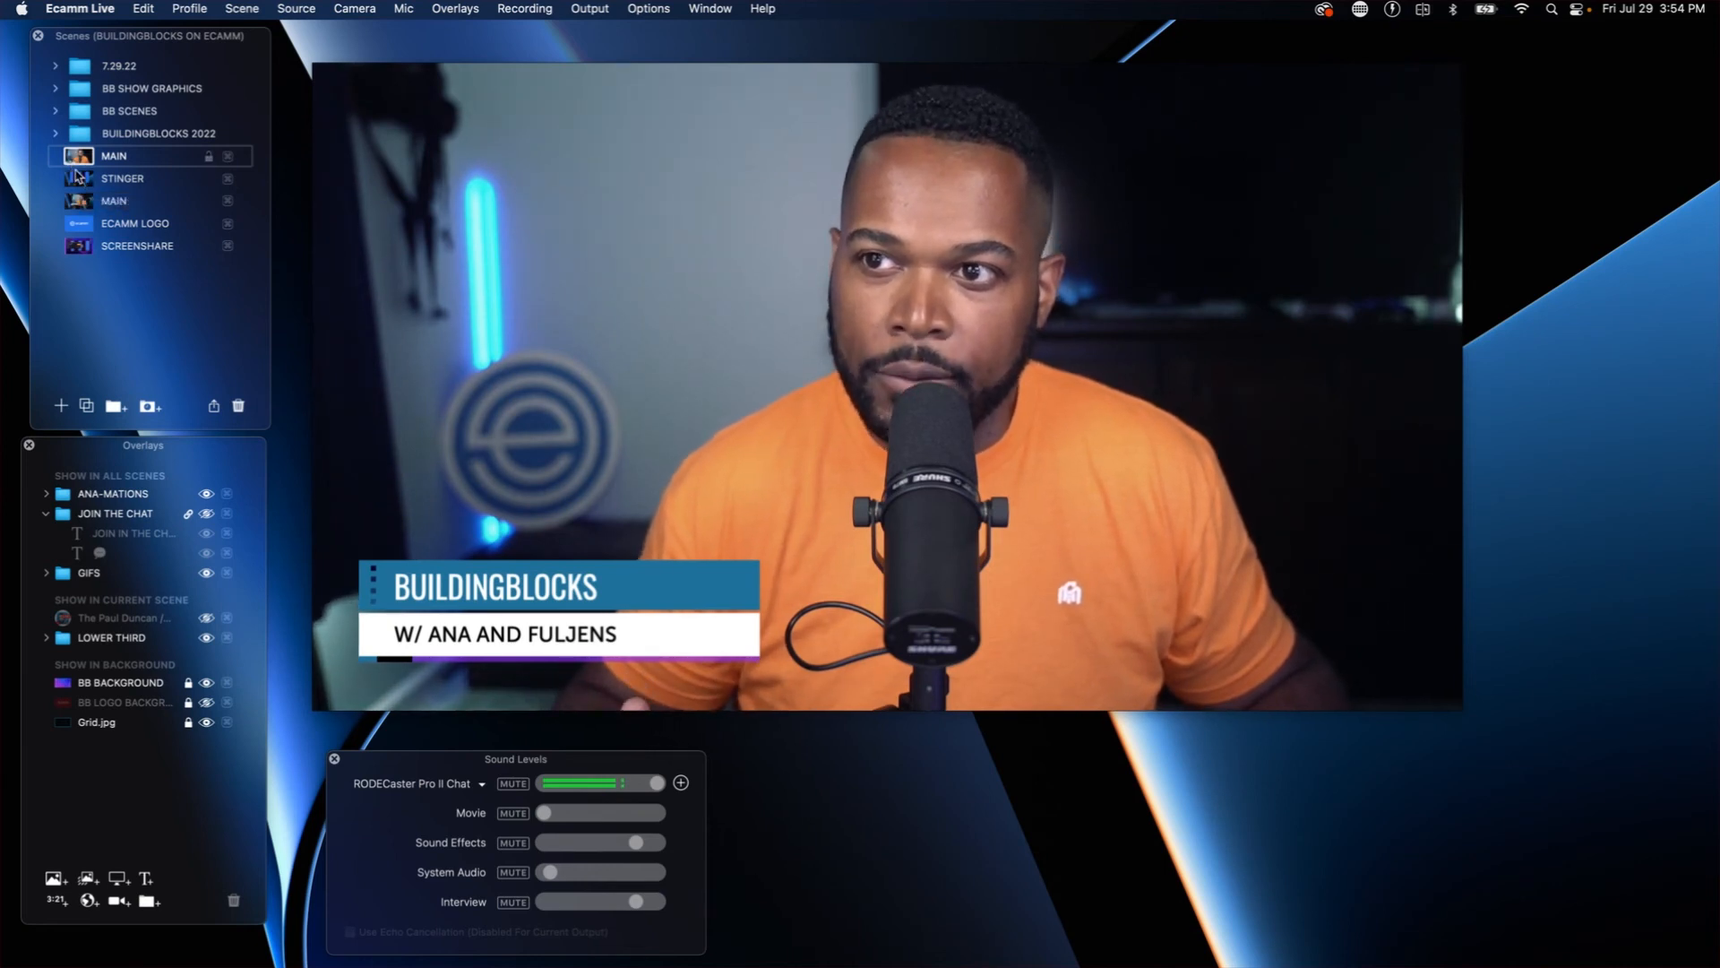
pyautogui.click(122, 177)
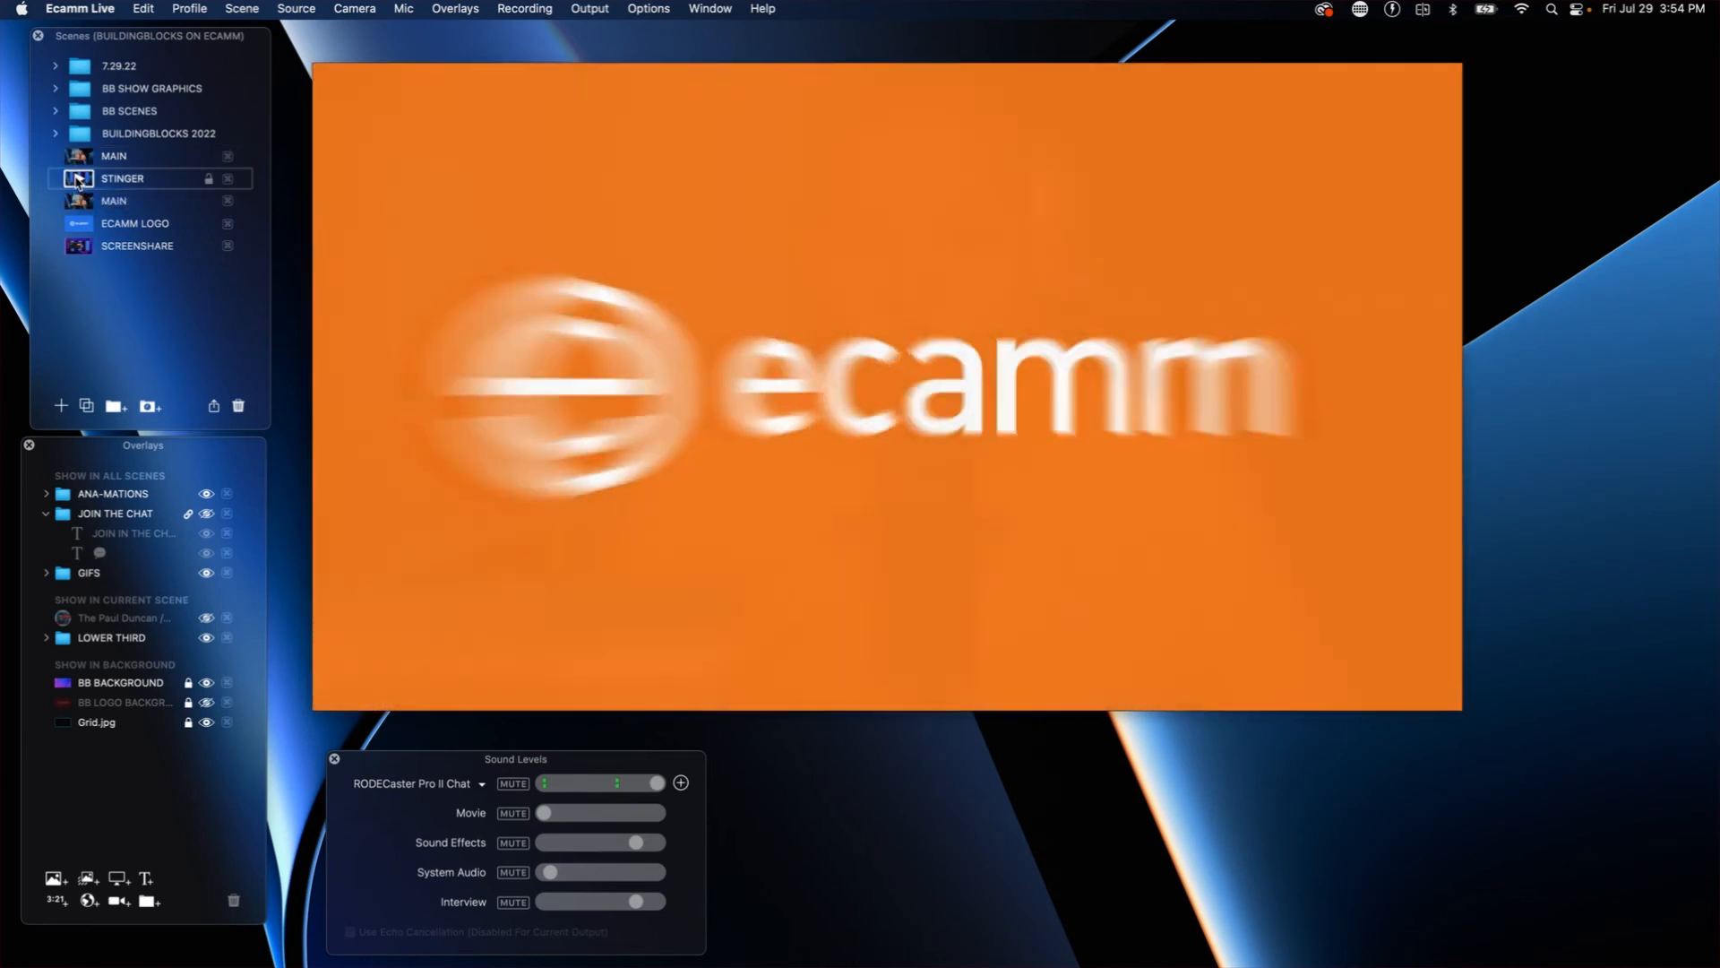
pyautogui.click(512, 783)
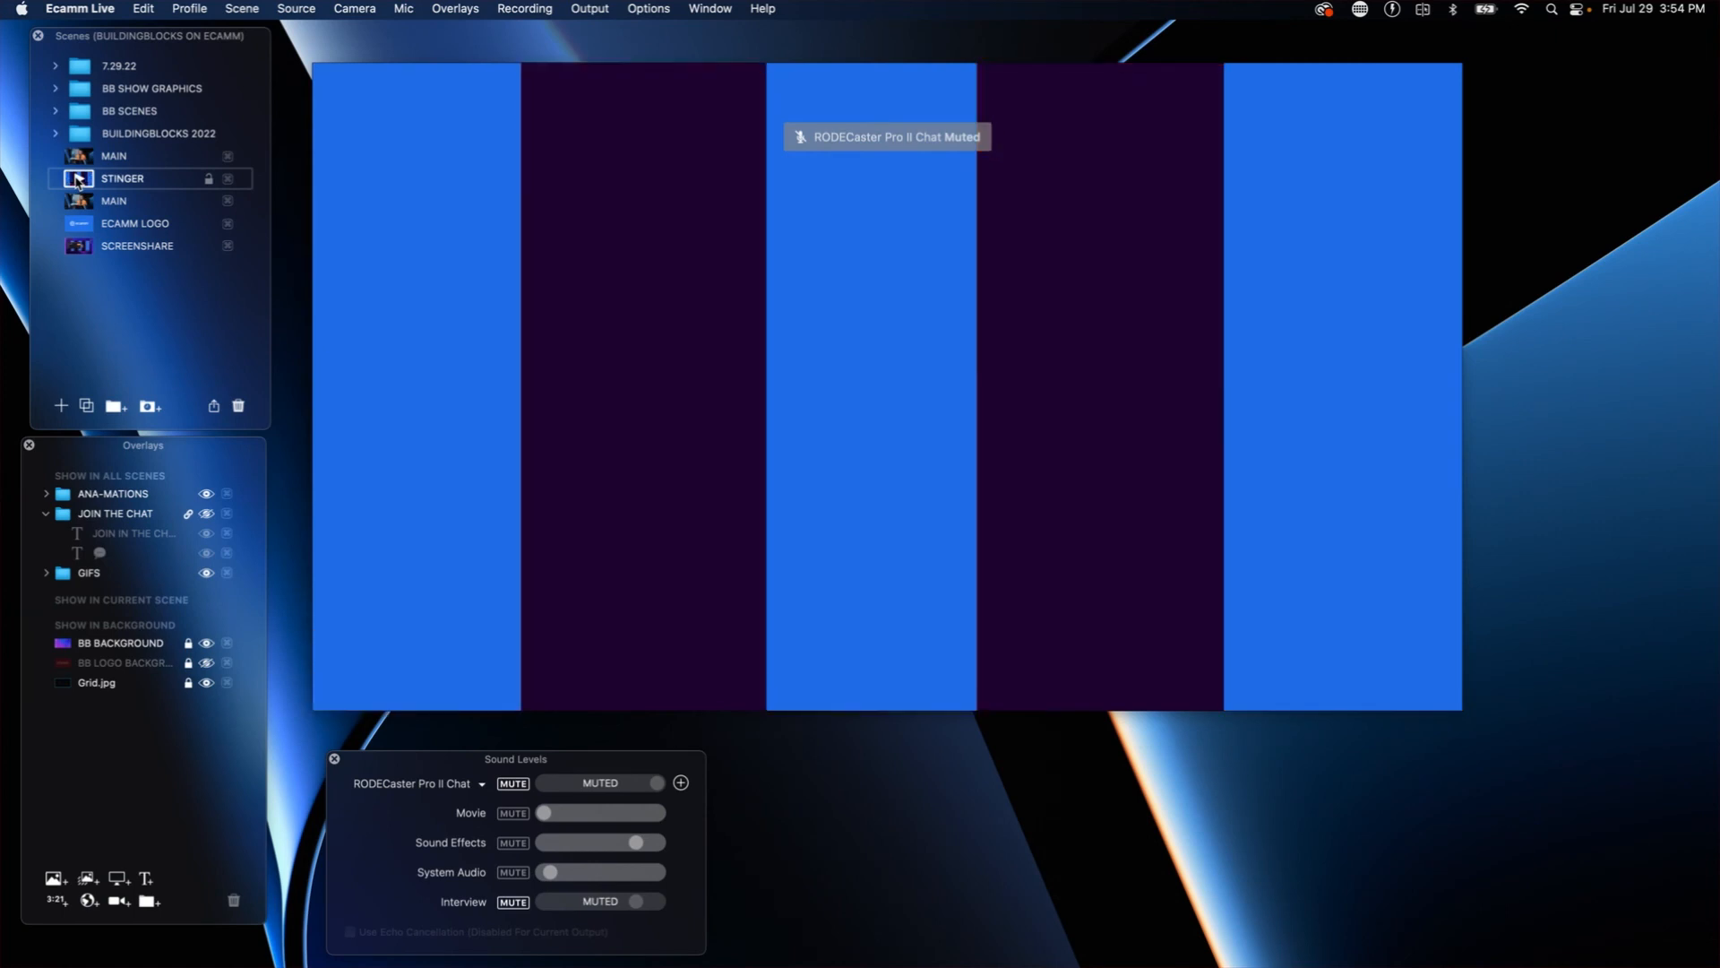